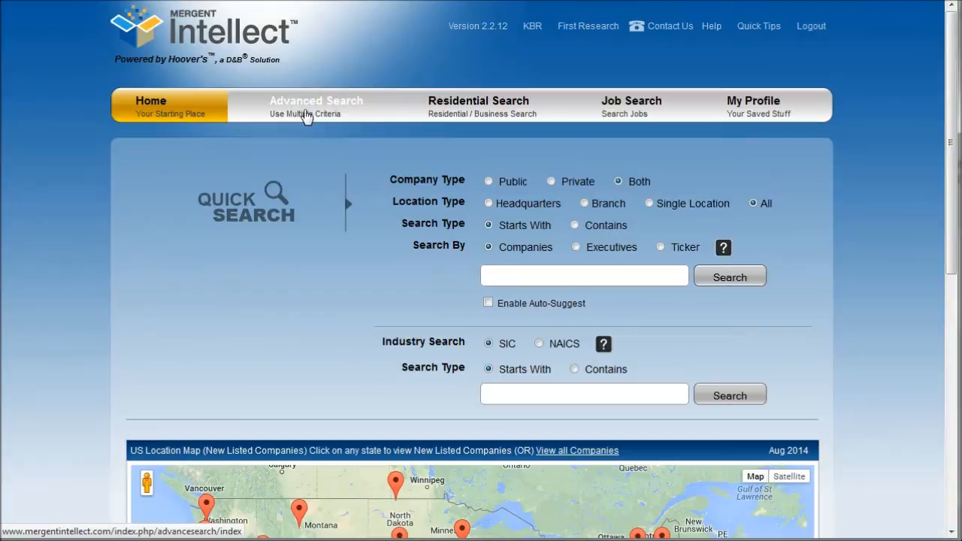
# Begin an Advanced Search and bring up its Location criteria with the continents listed
pyautogui.click(315, 105)
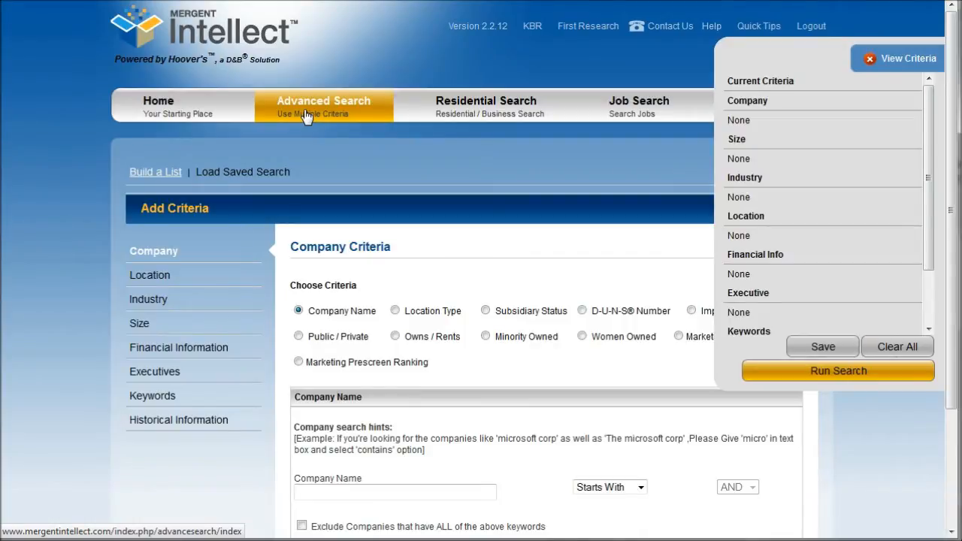
pyautogui.click(150, 275)
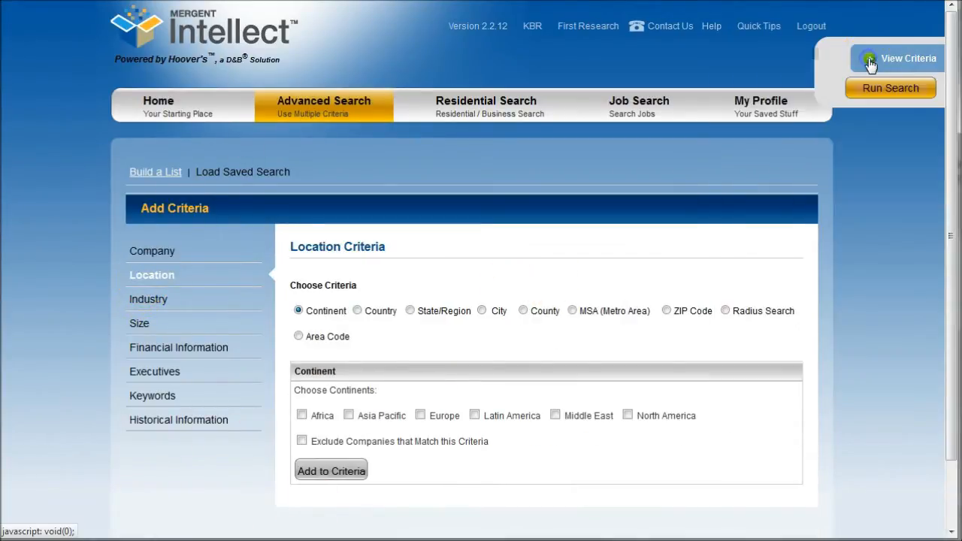
# Add a Radius Search criterion of 3 miles around ZIP code 04015
pyautogui.click(724, 310)
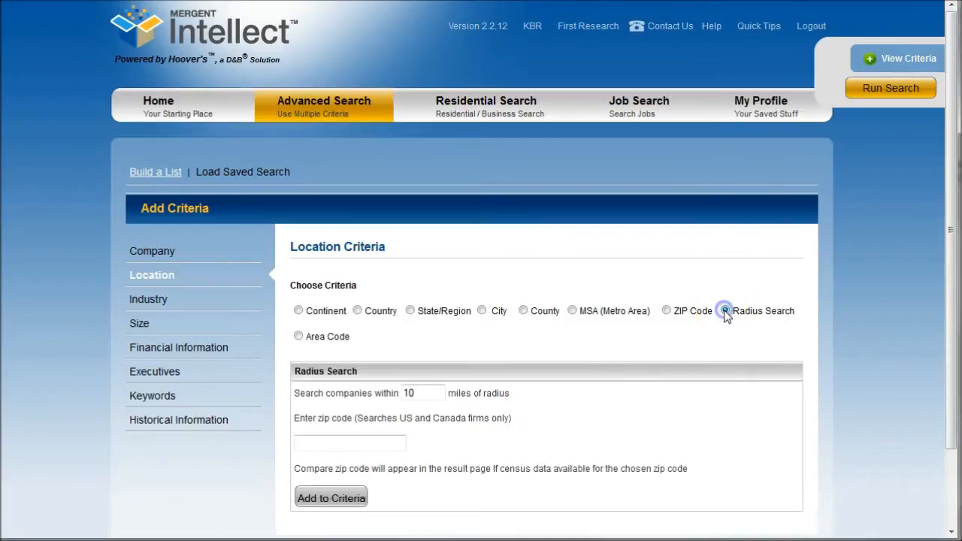
pyautogui.click(724, 309)
pyautogui.write('3')
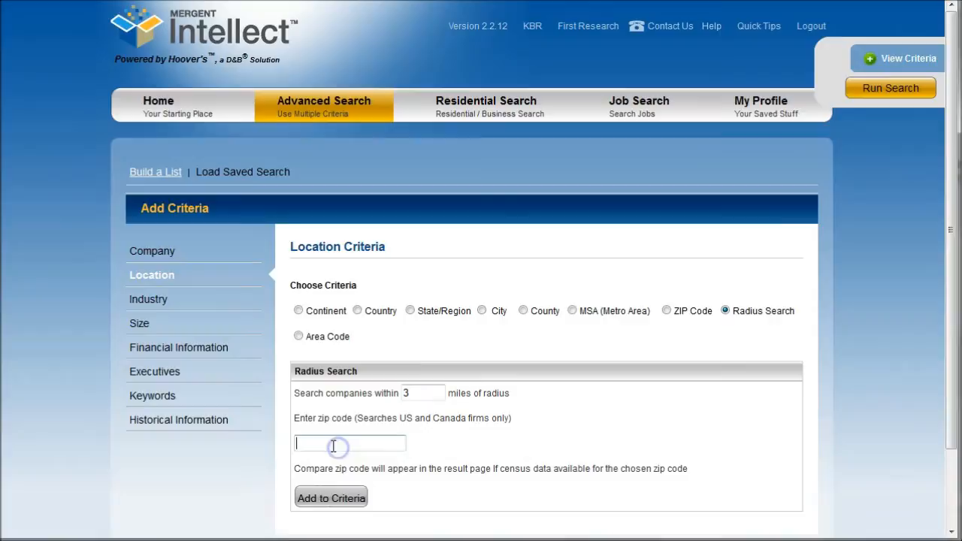
pyautogui.write('01501')
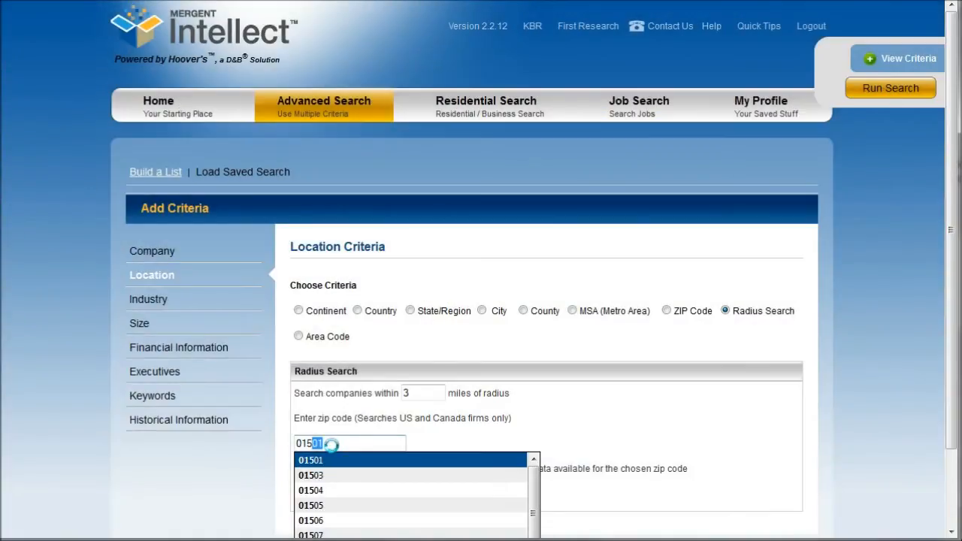
pyautogui.write('0401')
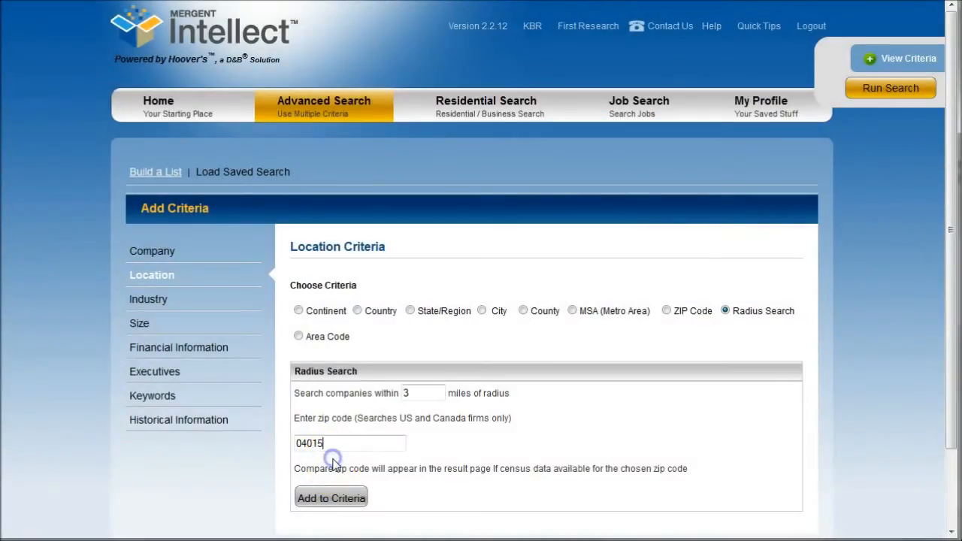
pyautogui.click(331, 497)
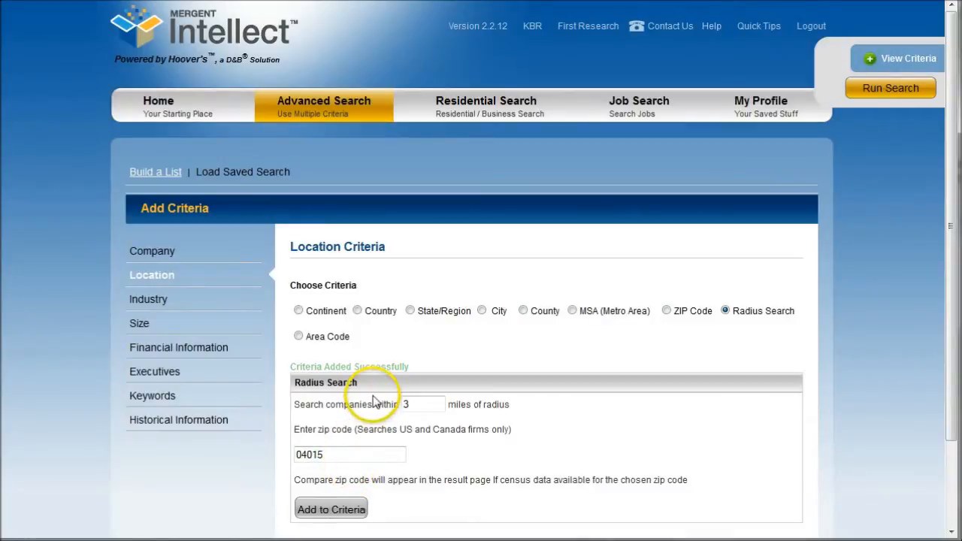
# Run the search from View Criteria, returning 155 companies
pyautogui.click(908, 57)
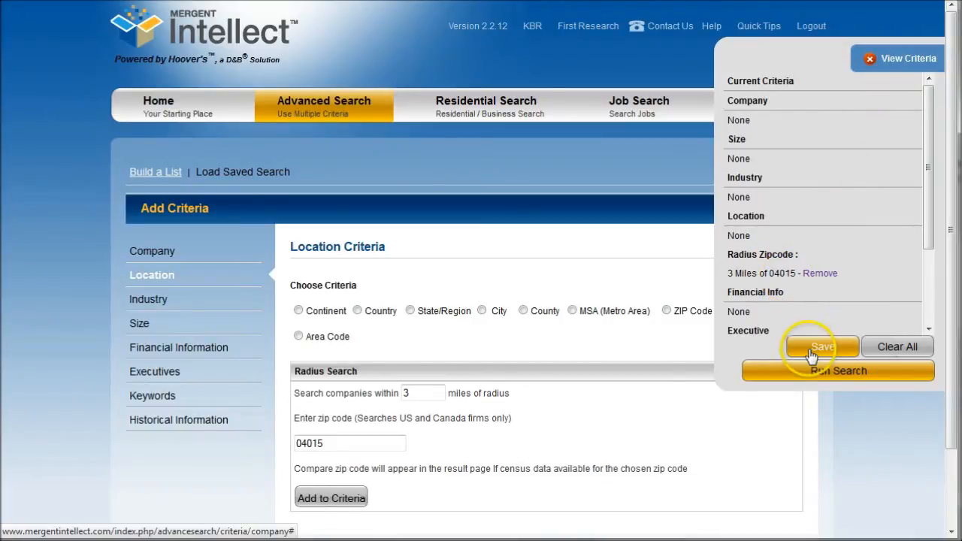
pyautogui.click(823, 346)
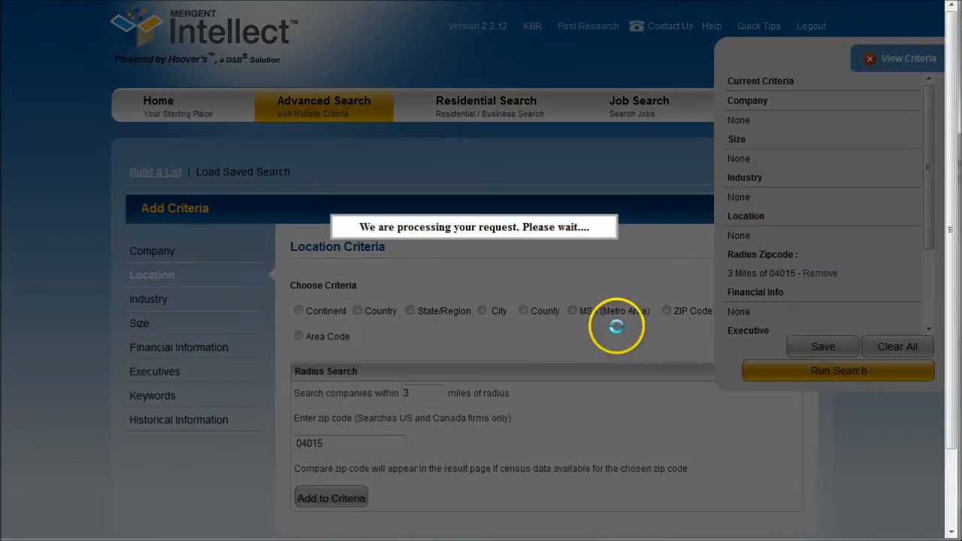
pyautogui.click(837, 370)
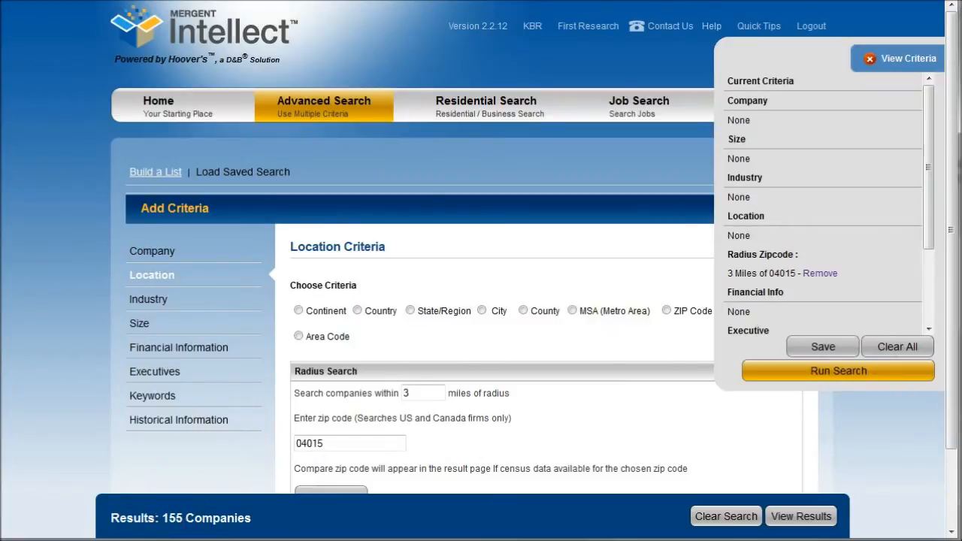
# Display the 155 matching companies with sales range breakdown and location, sales, SIC and phone columns
pyautogui.click(799, 518)
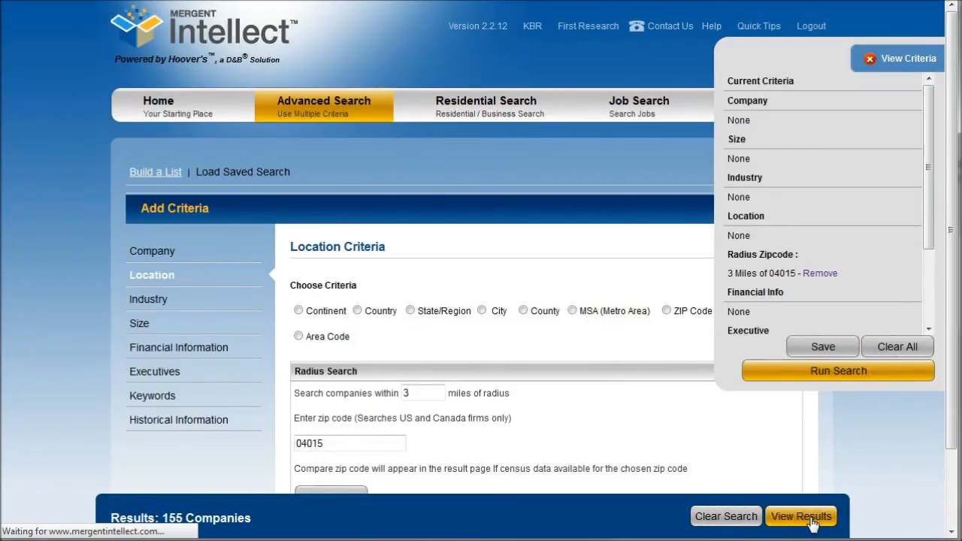
pyautogui.click(800, 517)
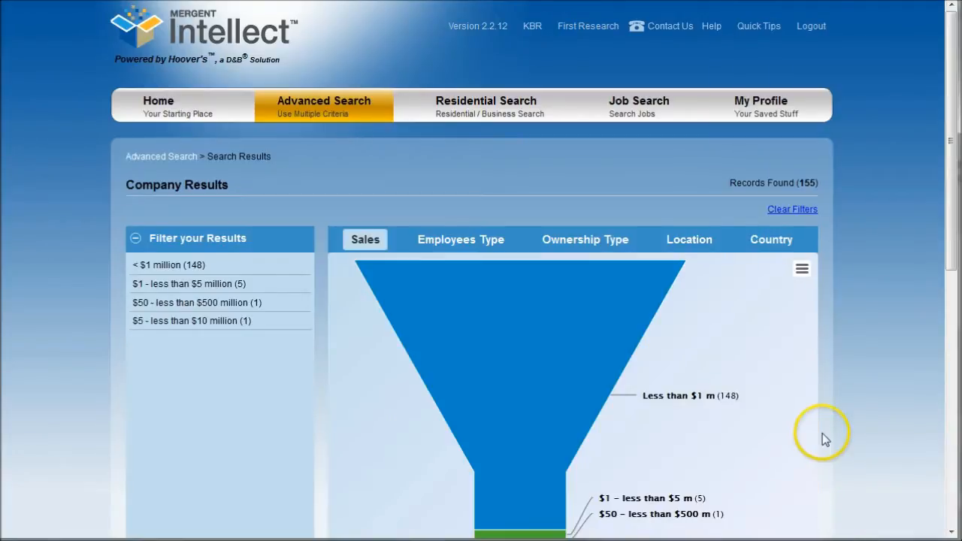
pyautogui.scroll(-3)
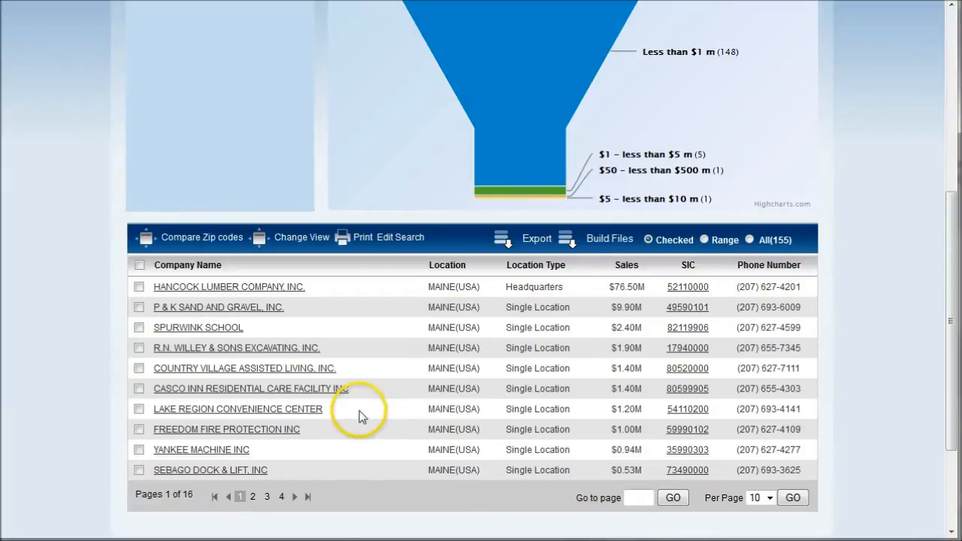
pyautogui.moveTo(369, 310)
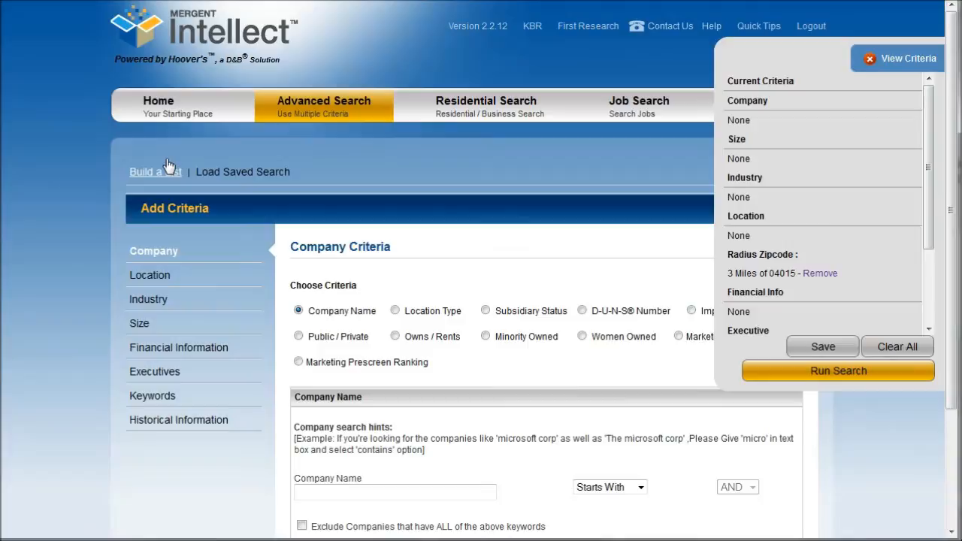
pyautogui.moveTo(761, 269)
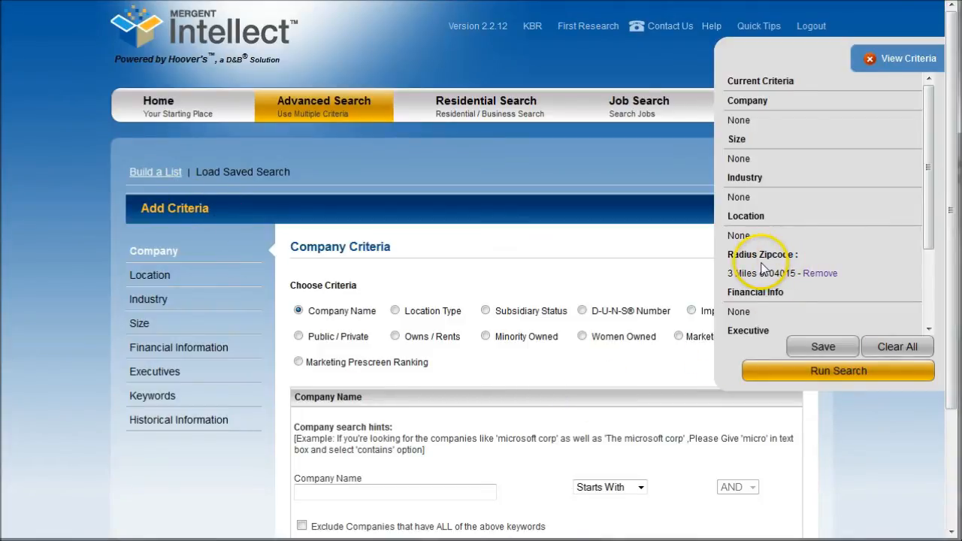
# Return to the search builder's Industry SIC tree with (5) Wholesale & Retail Trade expanded
pyautogui.click(147, 298)
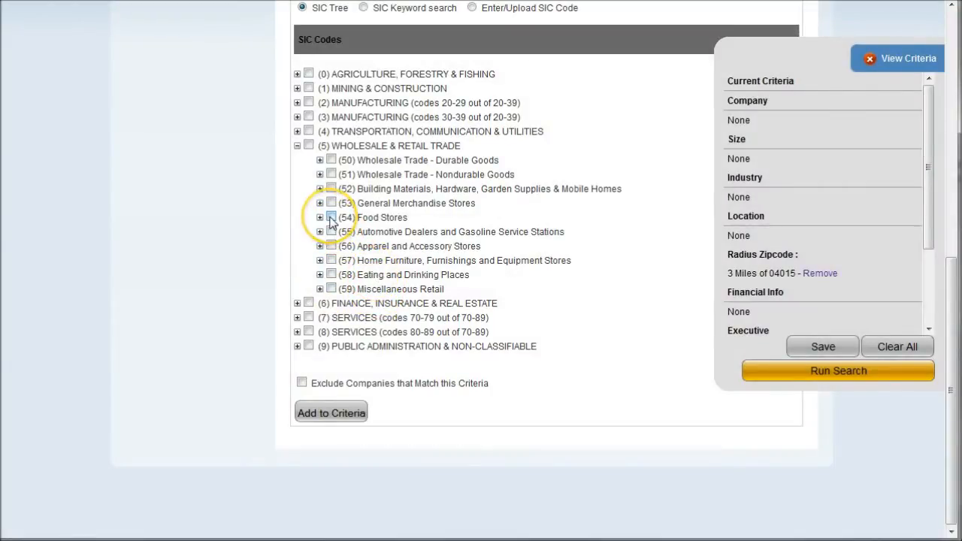
# Add retail SIC codes 54, 56, 57, 58, 59 and 5261 Retail nurseries and garden stores to the criteria
pyautogui.click(330, 216)
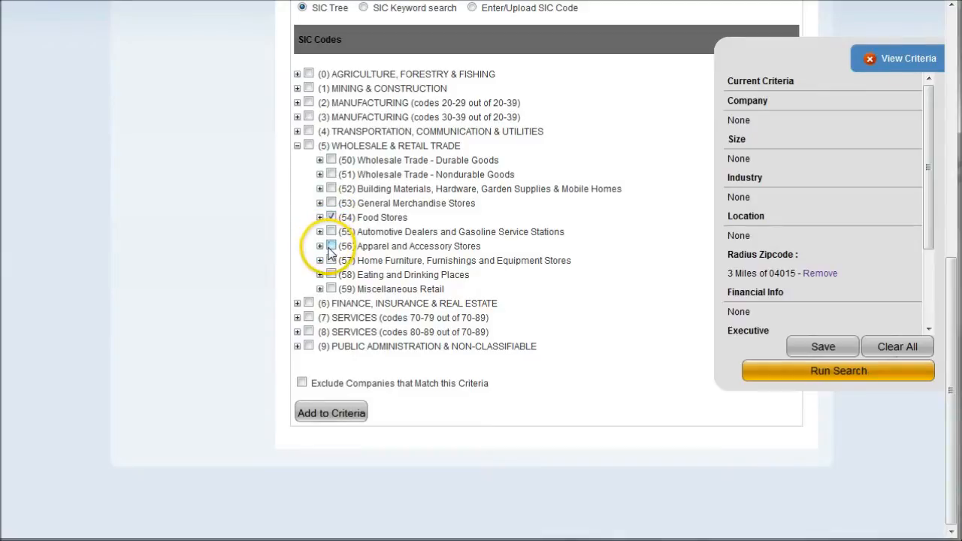
pyautogui.click(330, 247)
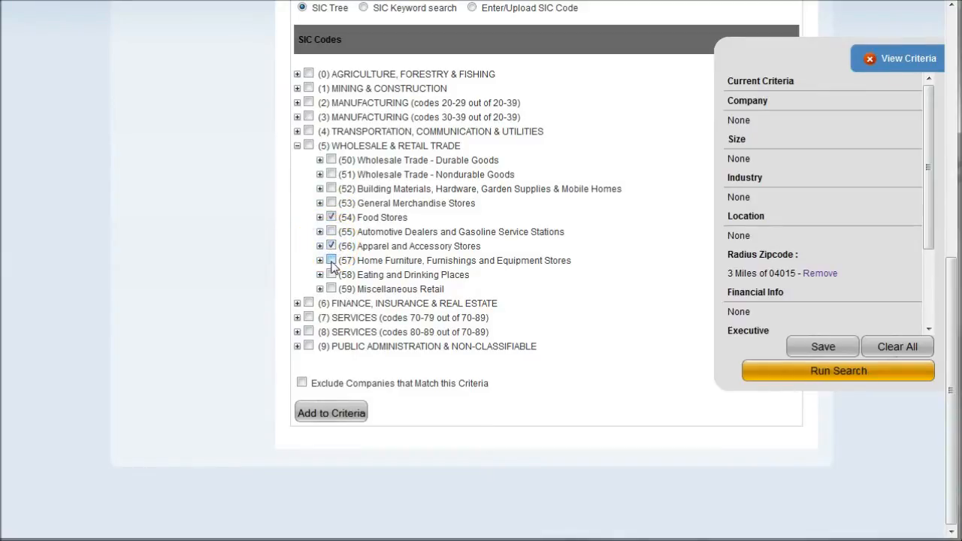
pyautogui.click(330, 260)
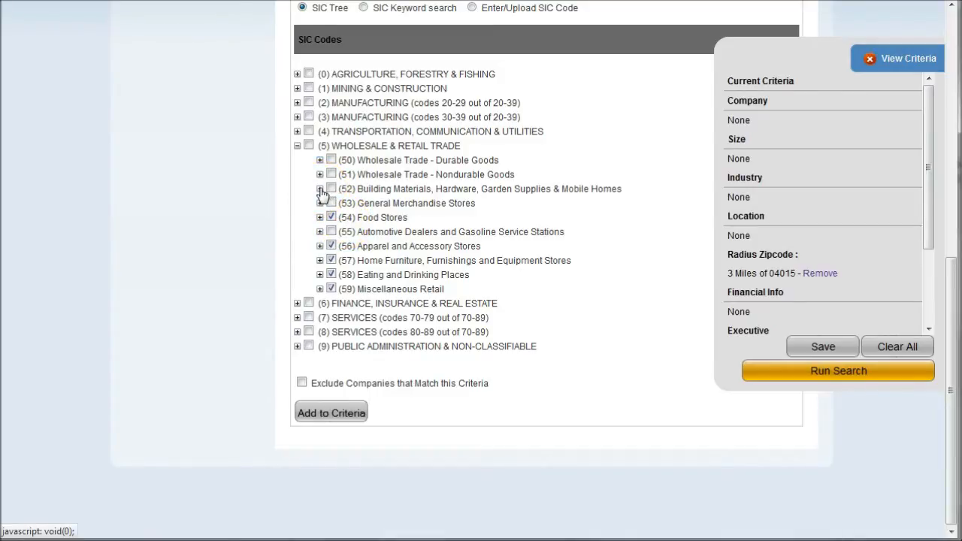
pyautogui.click(319, 189)
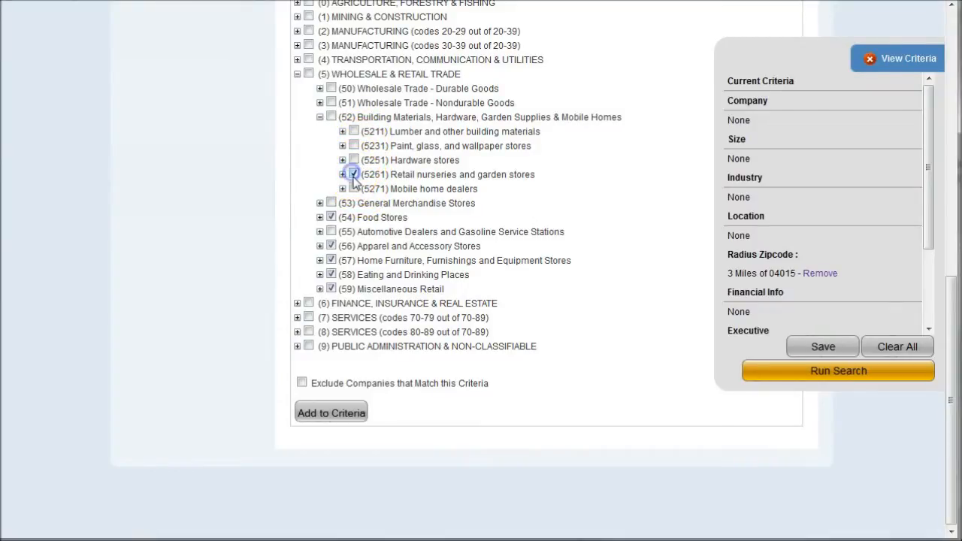
pyautogui.click(352, 174)
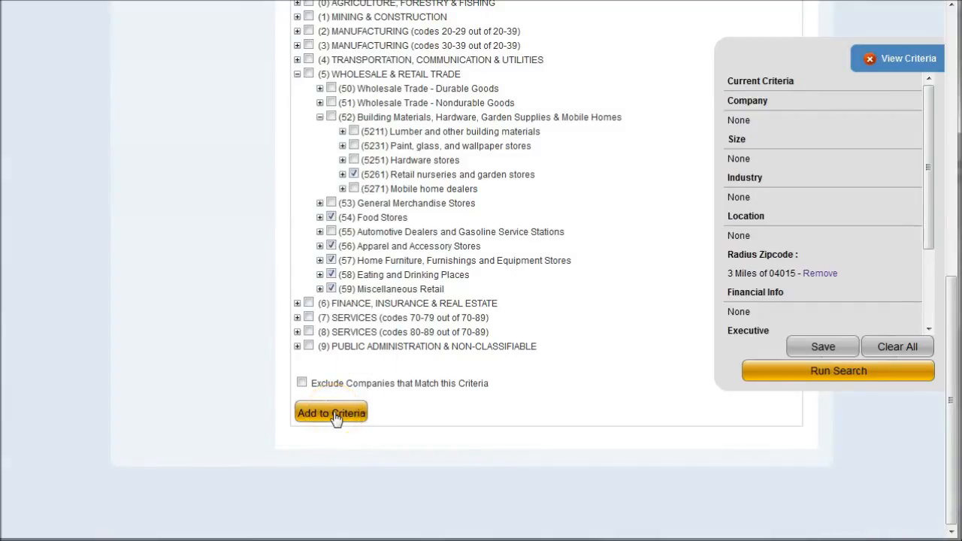
pyautogui.click(331, 414)
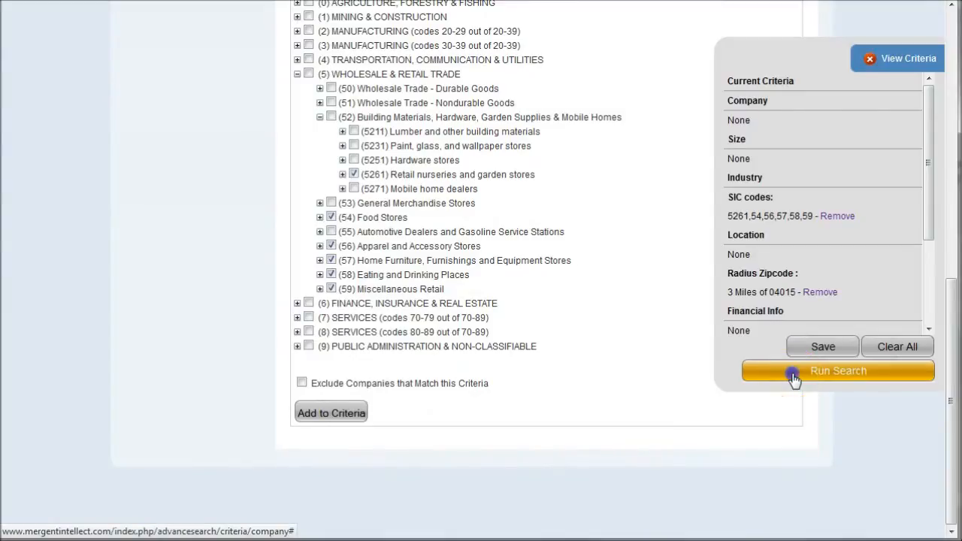
# Rerun the radius plus retail SIC search, narrowing results to 12 companies, and view them
pyautogui.click(839, 370)
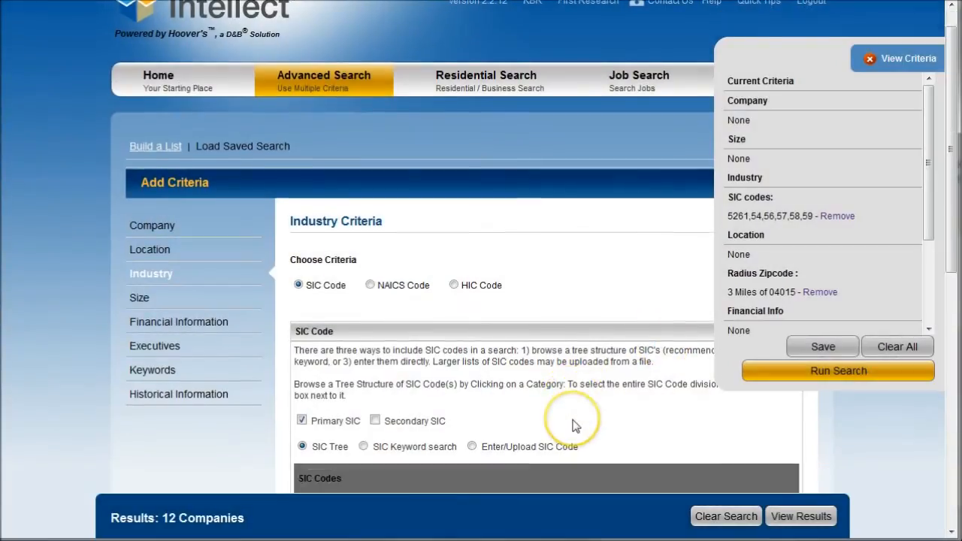
pyautogui.scroll(-3)
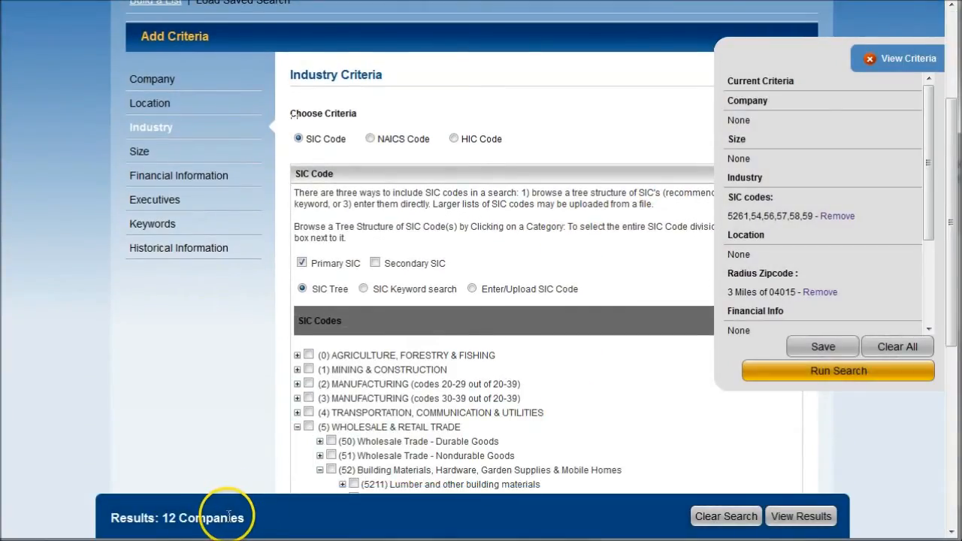
pyautogui.moveTo(406, 523)
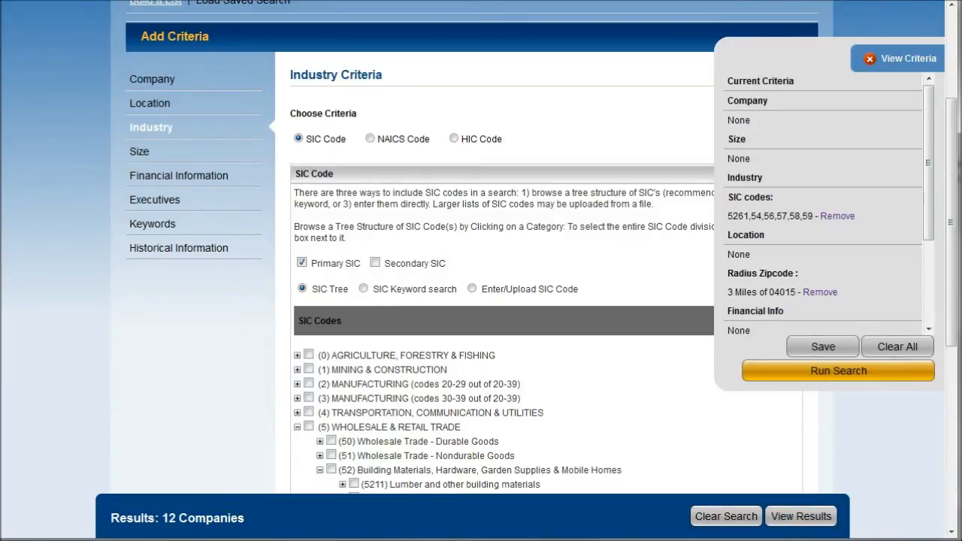
pyautogui.click(800, 517)
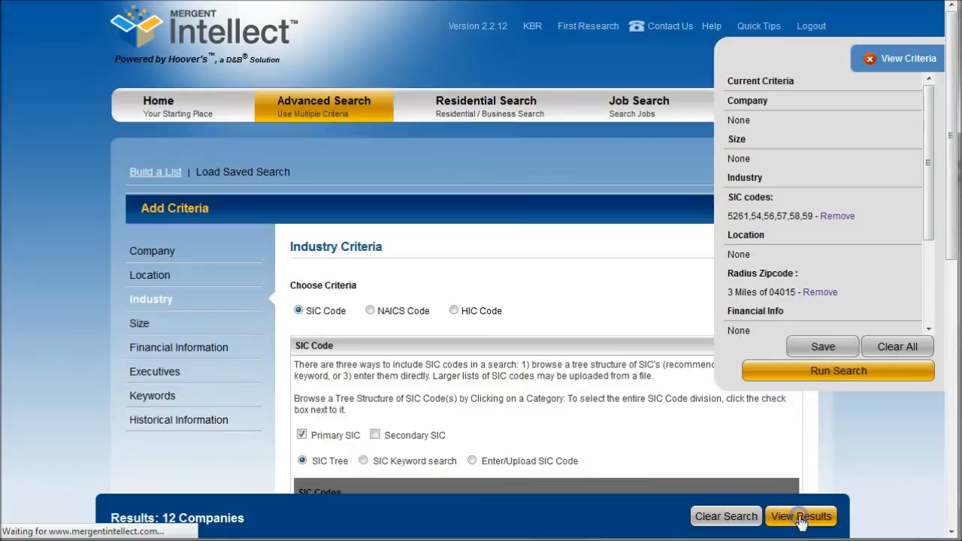
# Review the 12 retail matches' details, then return to the Home Quick Search page
pyautogui.click(800, 517)
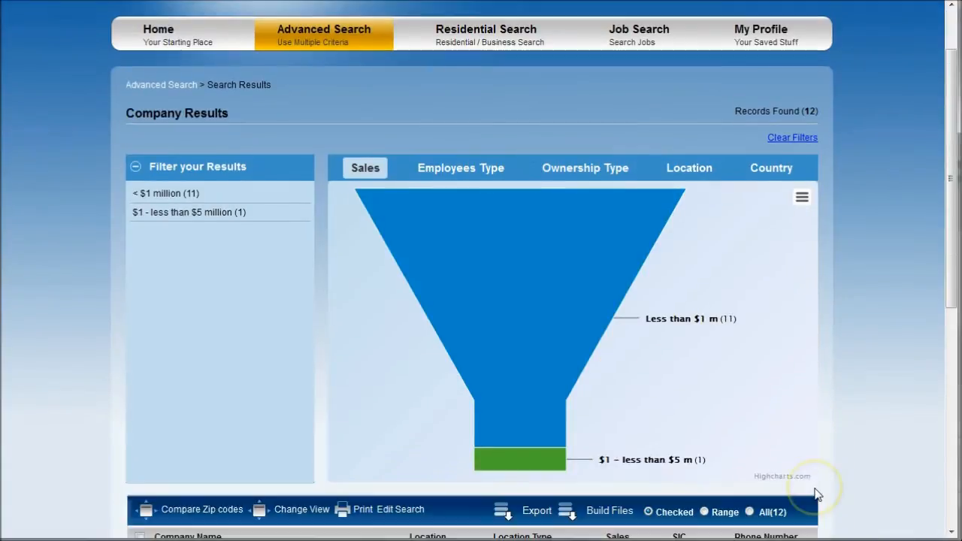
pyautogui.scroll(-3)
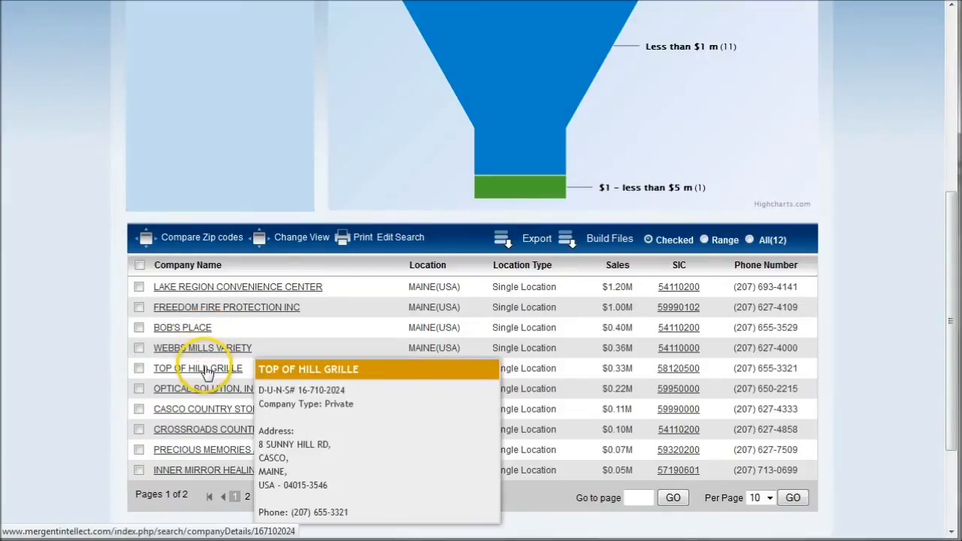
pyautogui.moveTo(203, 388)
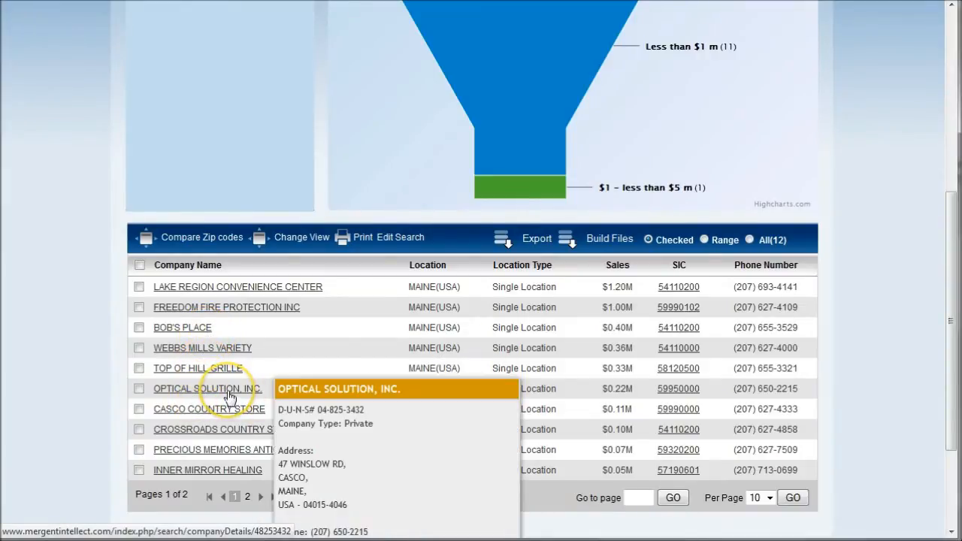
pyautogui.moveTo(263, 434)
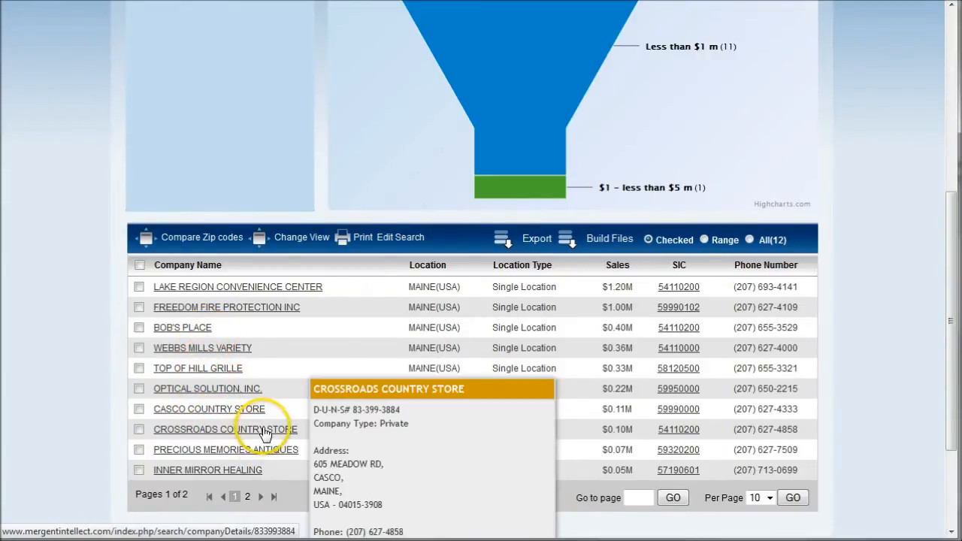
pyautogui.moveTo(383, 355)
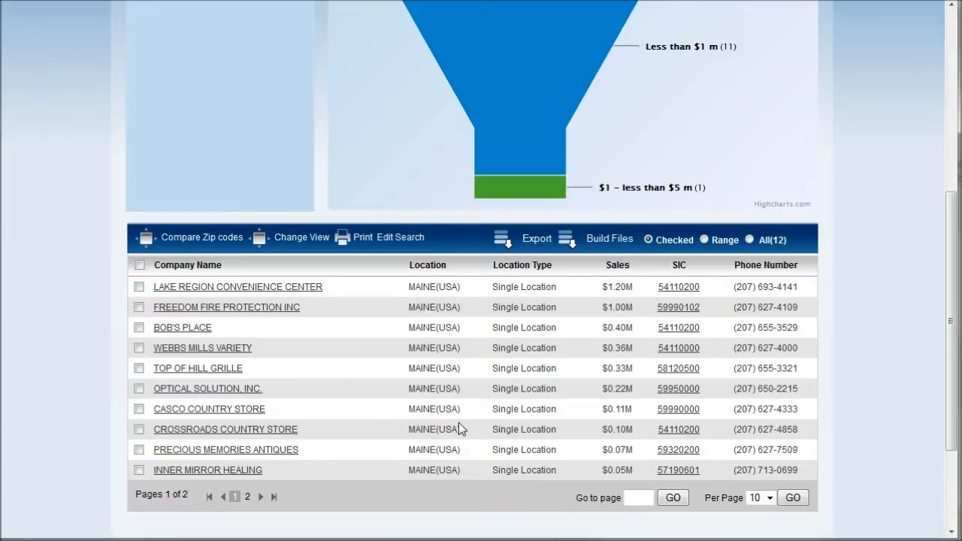
pyautogui.moveTo(462, 427)
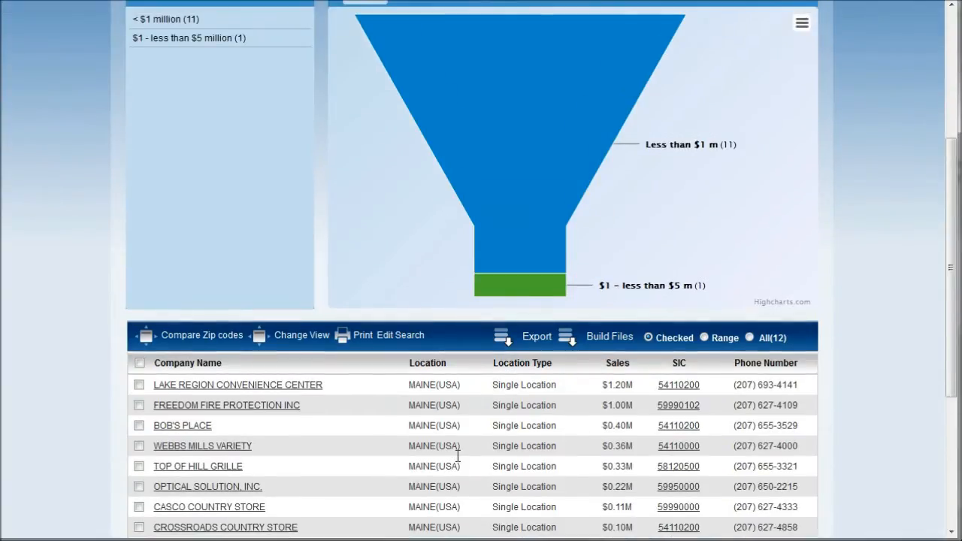
pyautogui.scroll(3)
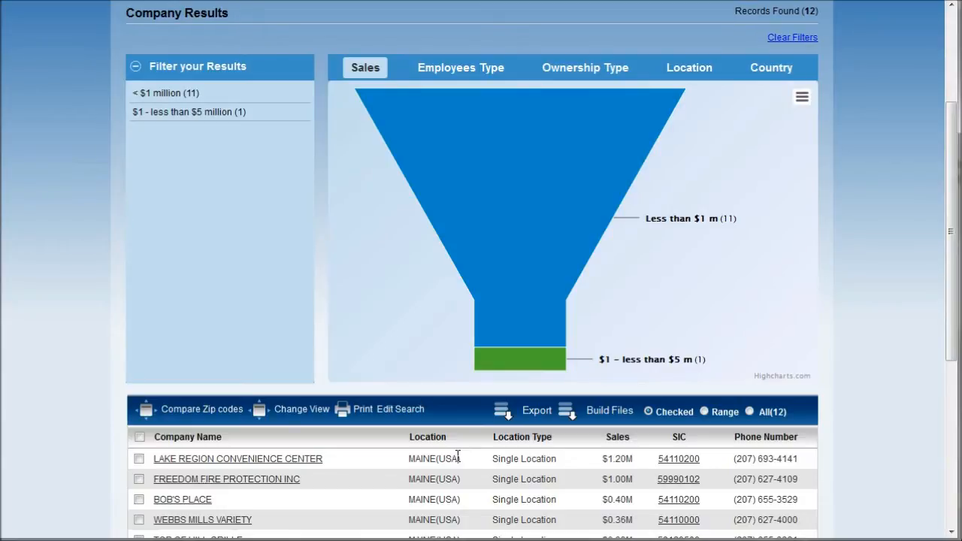
pyautogui.click(150, 105)
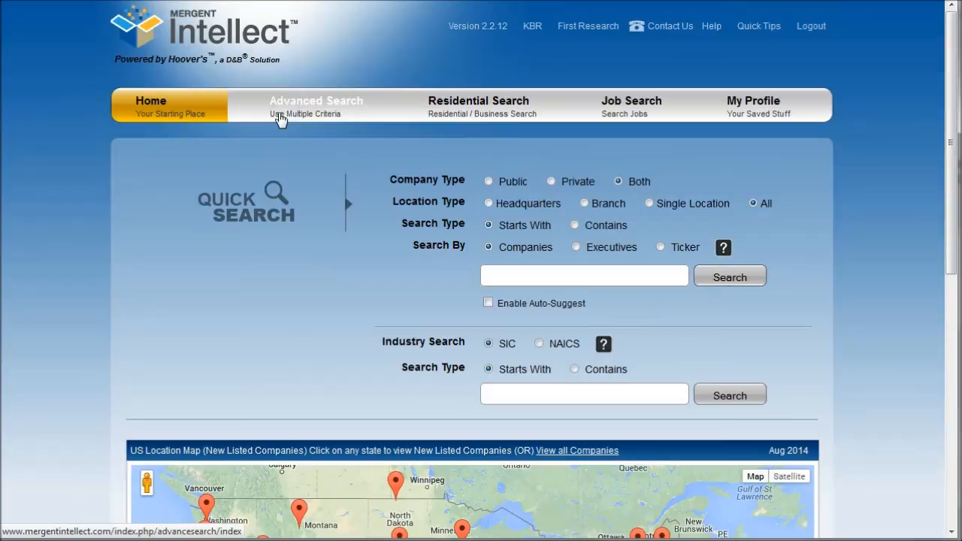
# Add a County location criterion: North America, USA, Maine, Cumberland County
pyautogui.click(316, 105)
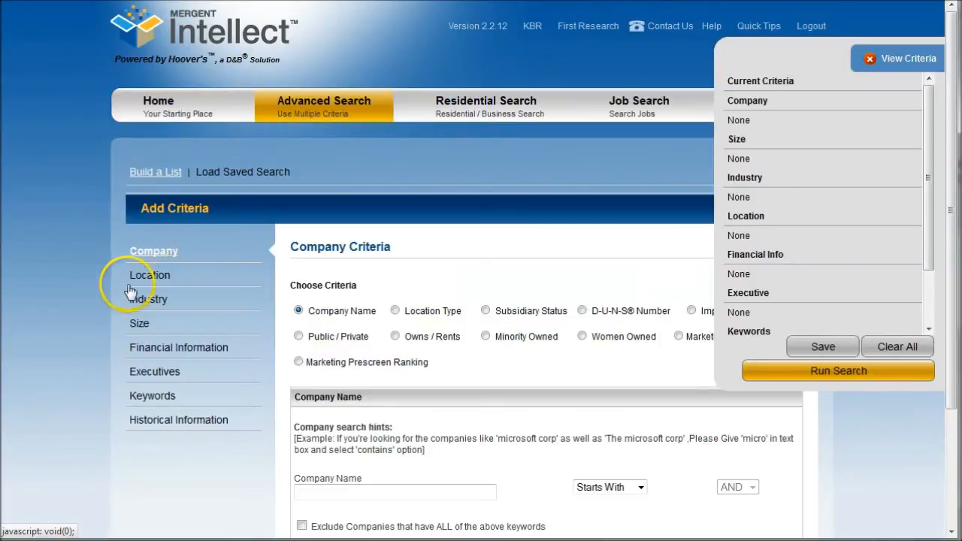
pyautogui.click(151, 275)
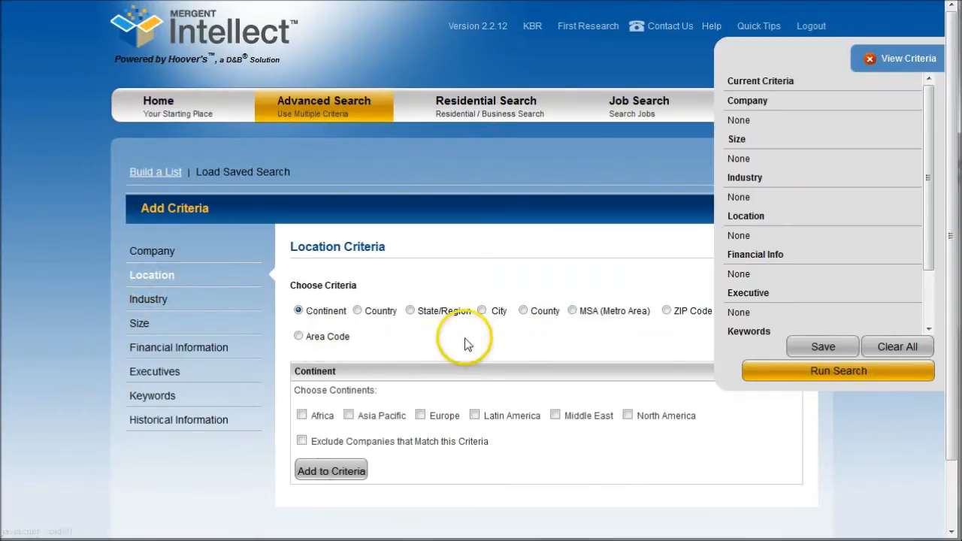
pyautogui.click(523, 310)
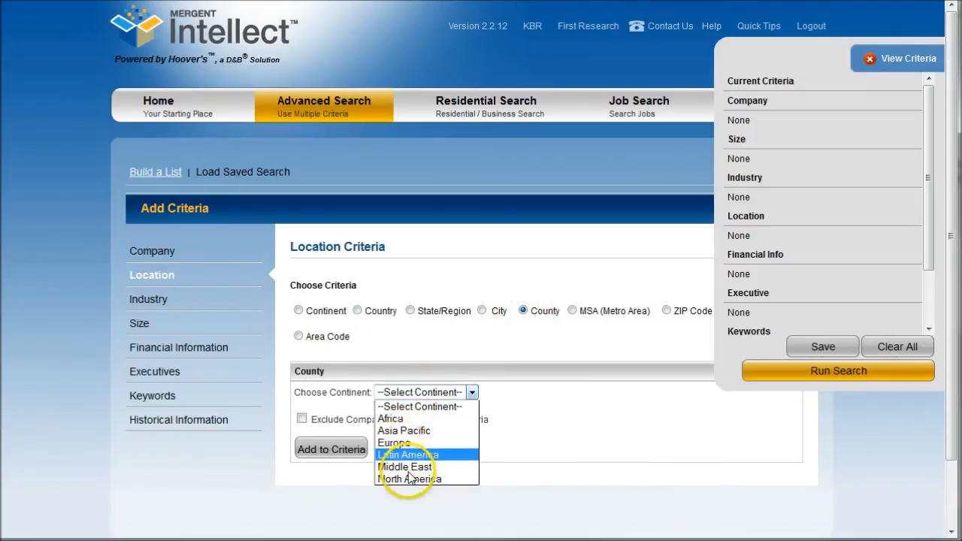
pyautogui.click(409, 478)
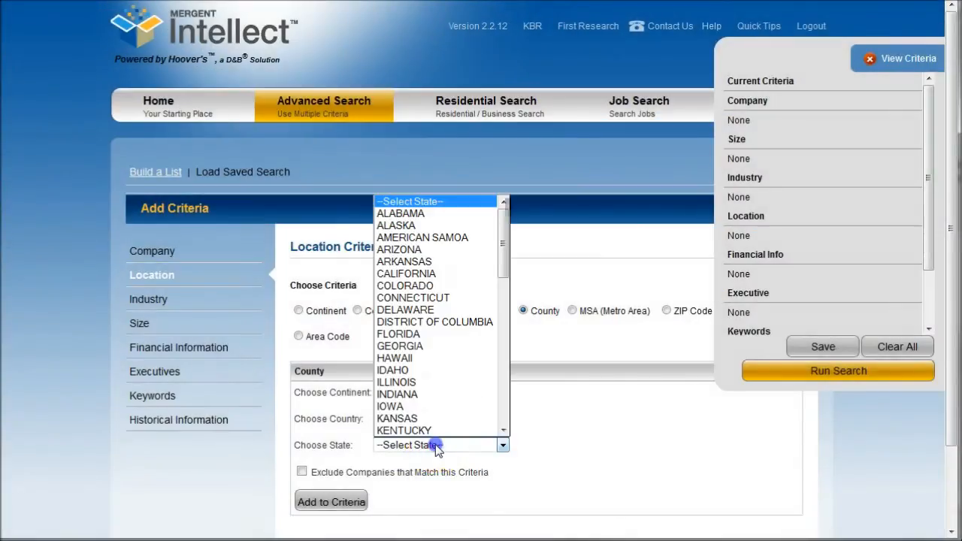
pyautogui.scroll(-3)
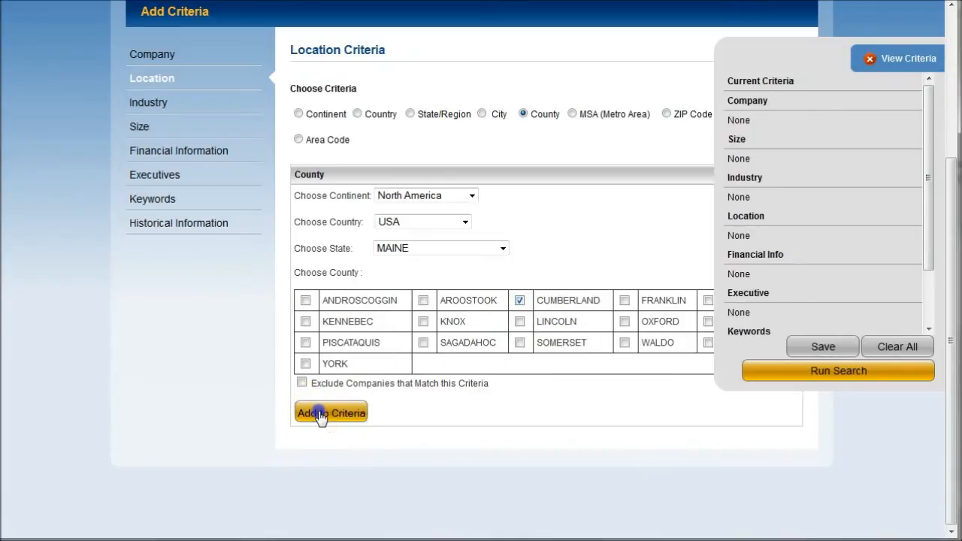
pyautogui.click(330, 412)
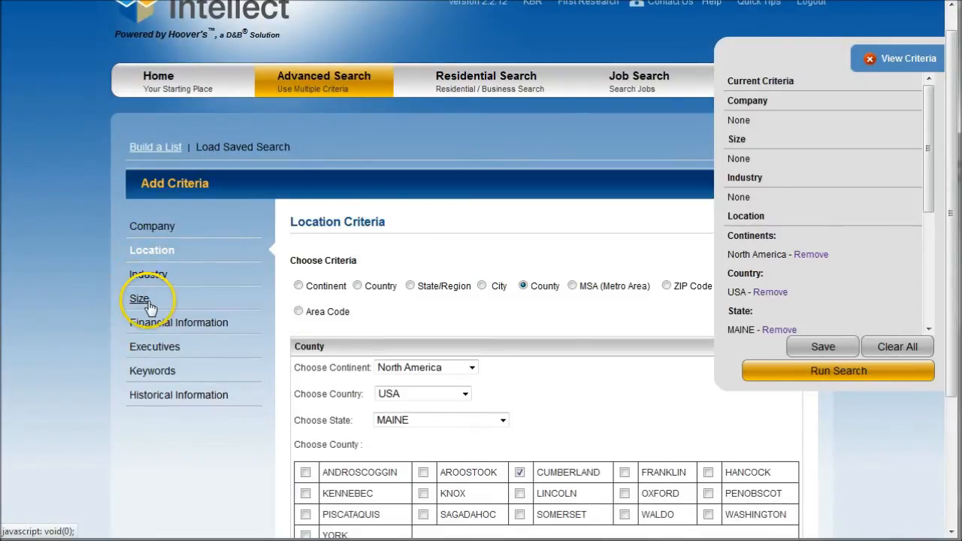
pyautogui.moveTo(148, 274)
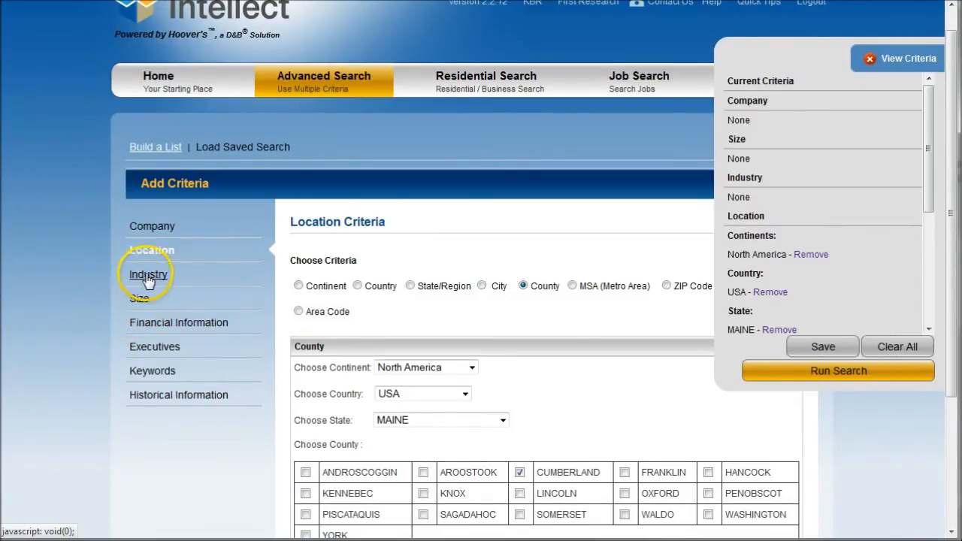
# Add SIC 549901 Health and dietetic food stores under Food Stores > 5499, matching 25 companies
pyautogui.click(148, 273)
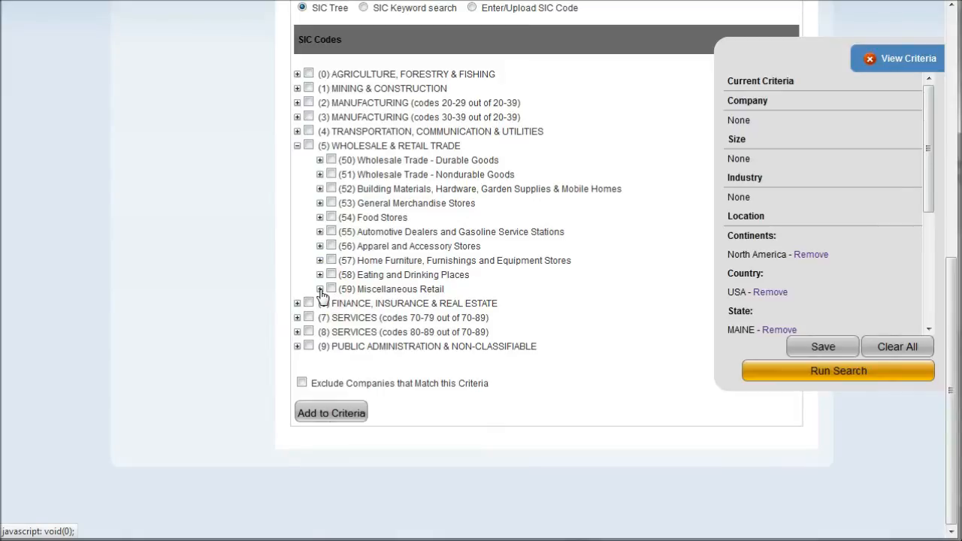
pyautogui.click(319, 289)
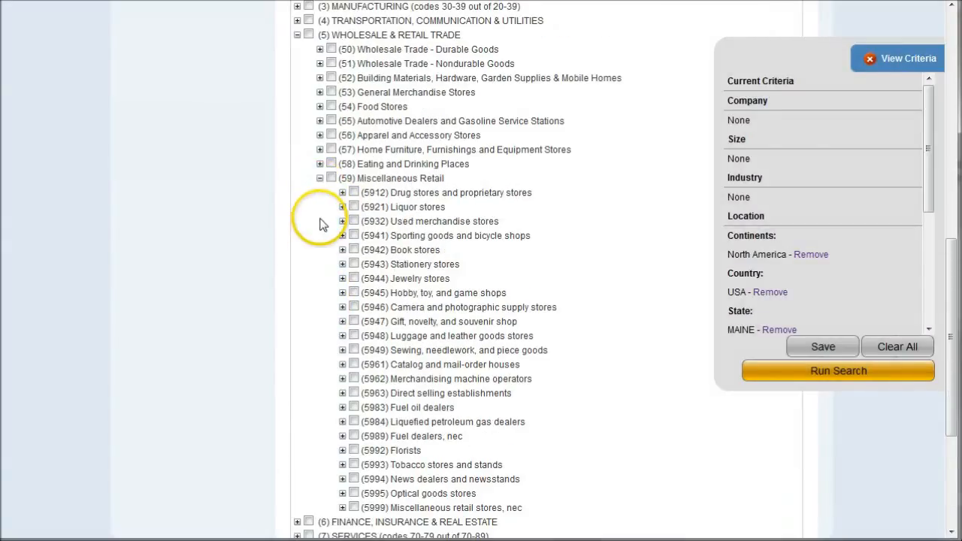
pyautogui.moveTo(293, 292)
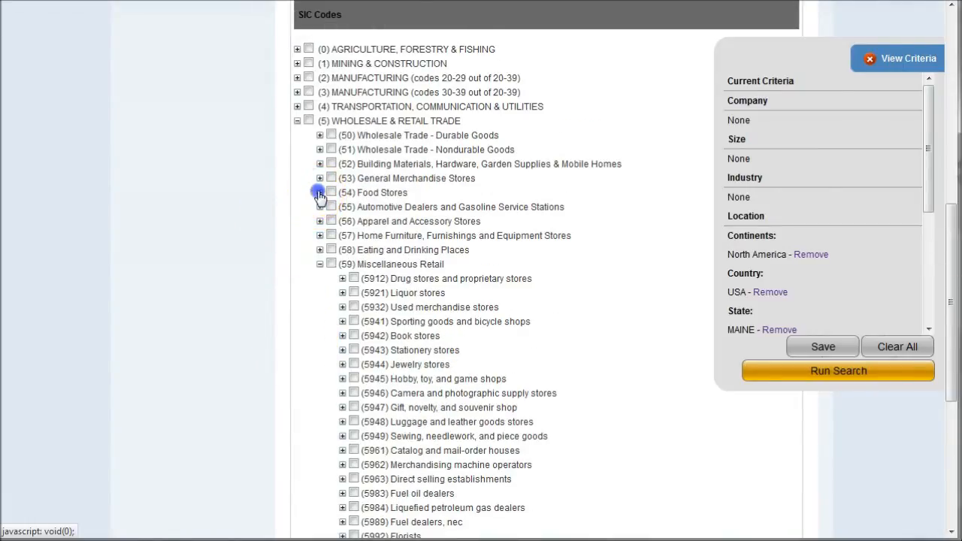
pyautogui.click(319, 192)
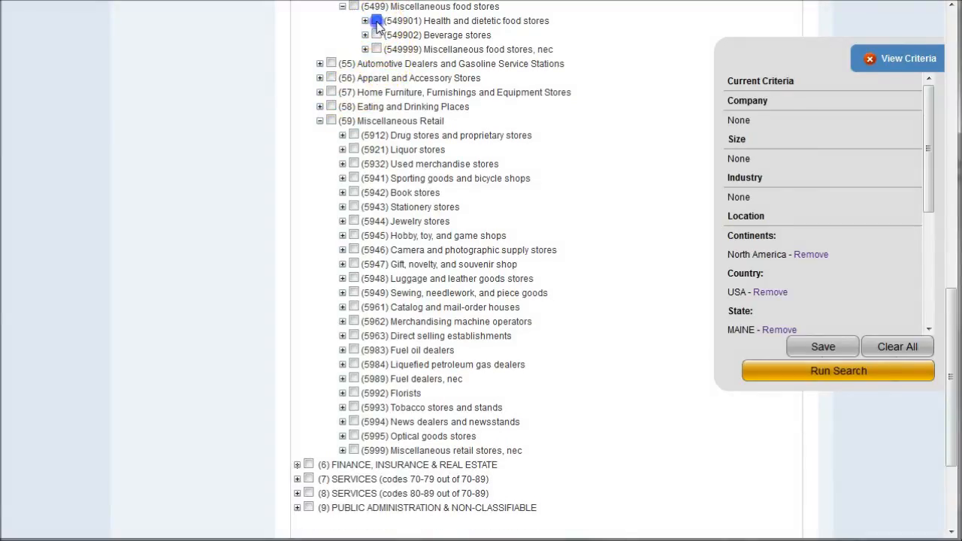
pyautogui.click(376, 21)
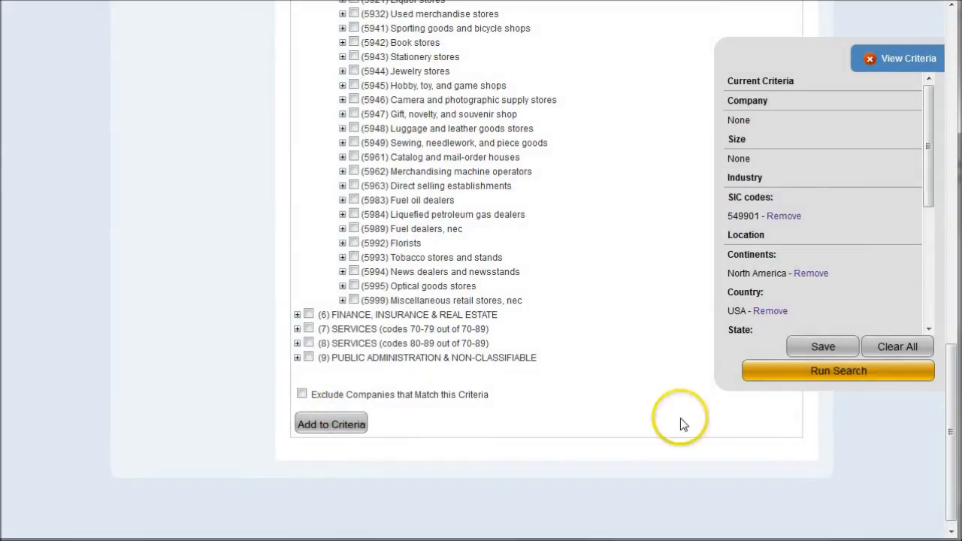
pyautogui.click(837, 370)
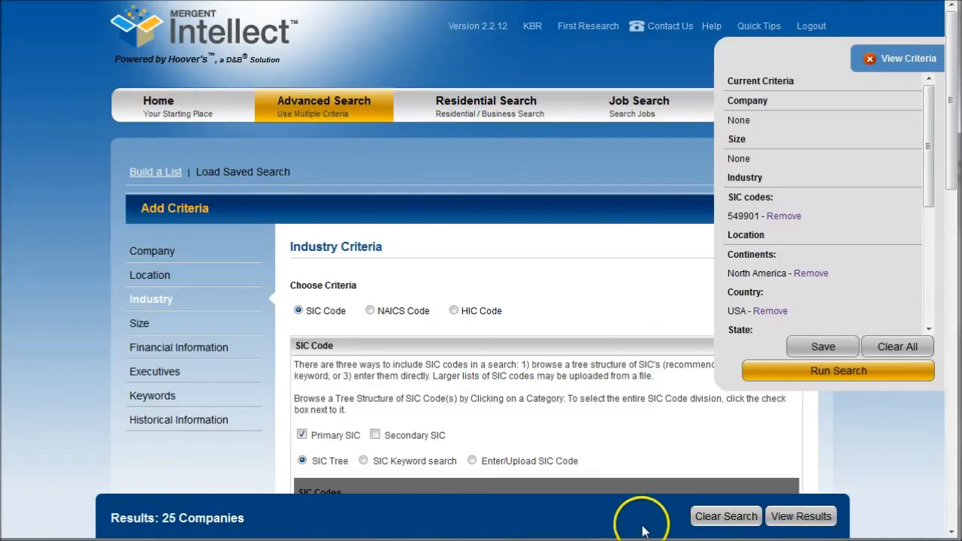
pyautogui.moveTo(714, 517)
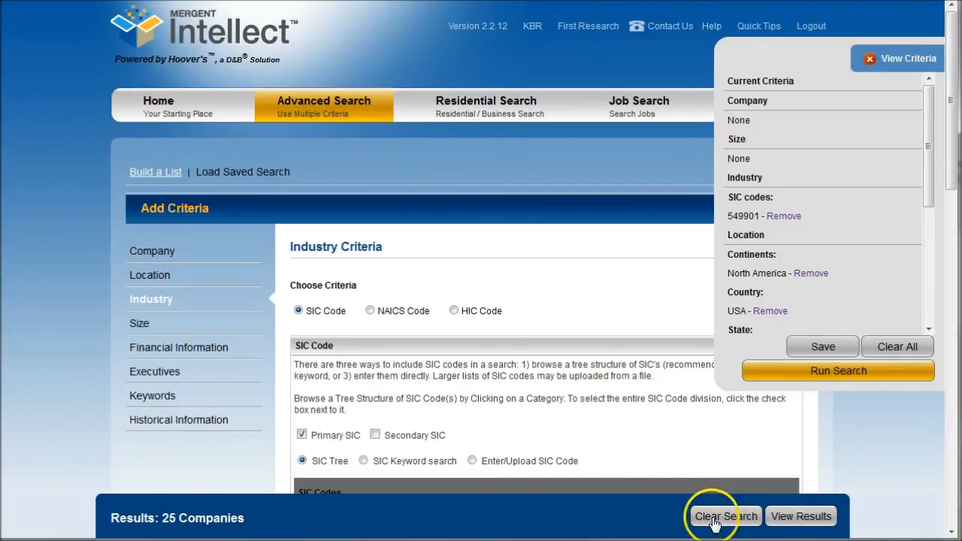
# List the 25 matching Maine health and natural food companies with sales, SIC and phone details
pyautogui.click(800, 517)
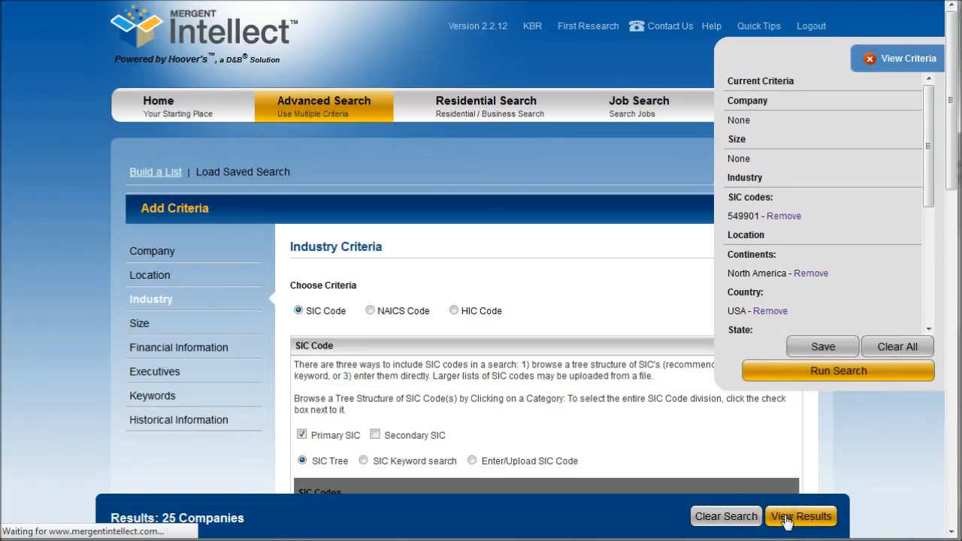
pyautogui.click(800, 516)
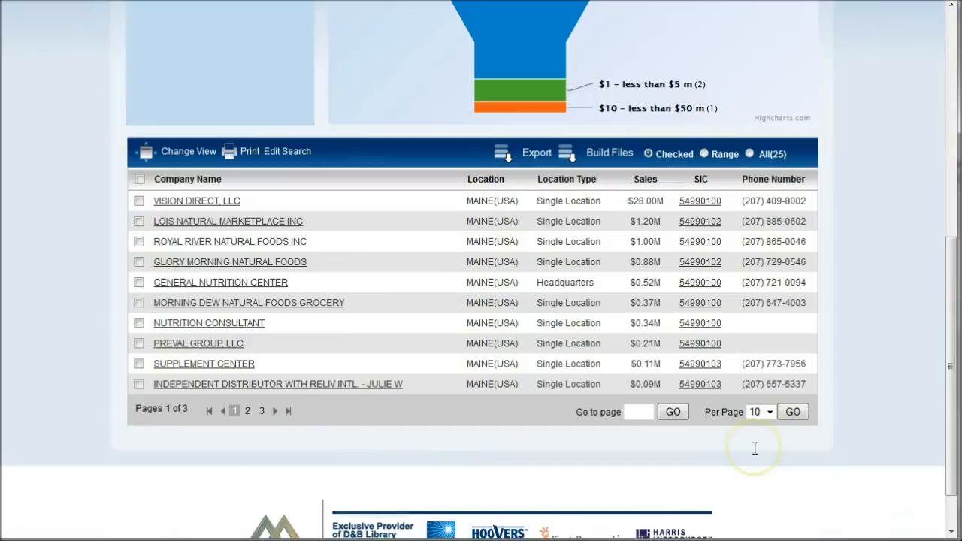
pyautogui.moveTo(299, 367)
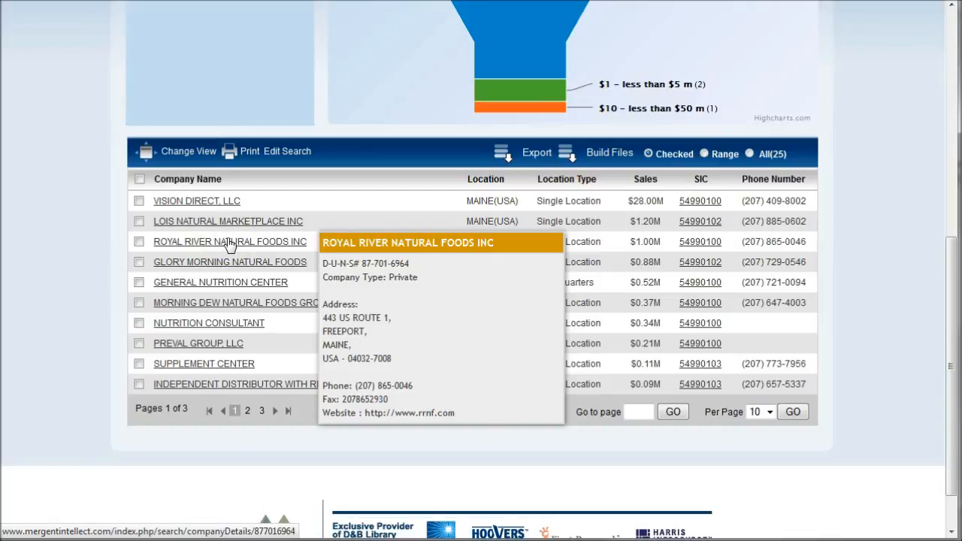
# Open the Royal River Natural Foods Inc company profile from the results table
pyautogui.click(230, 240)
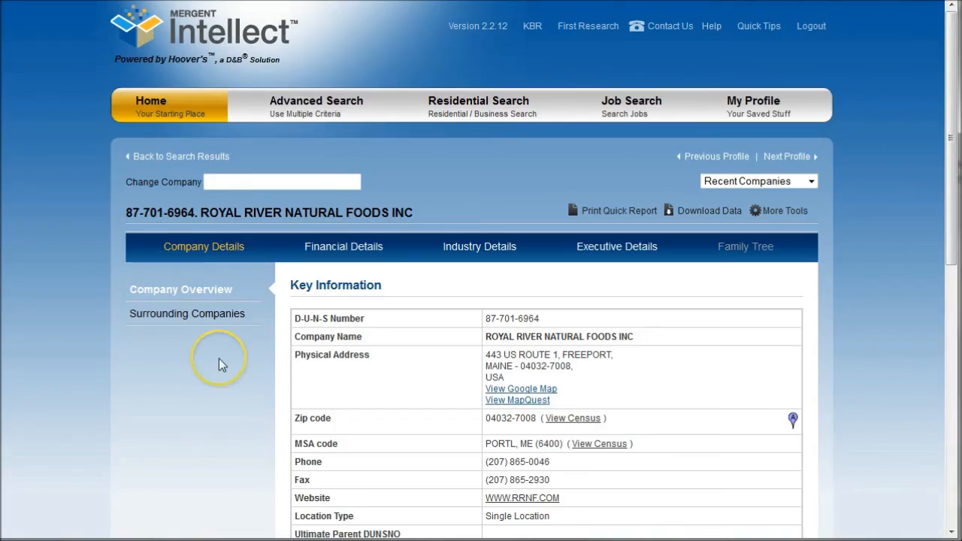
pyautogui.scroll(-3)
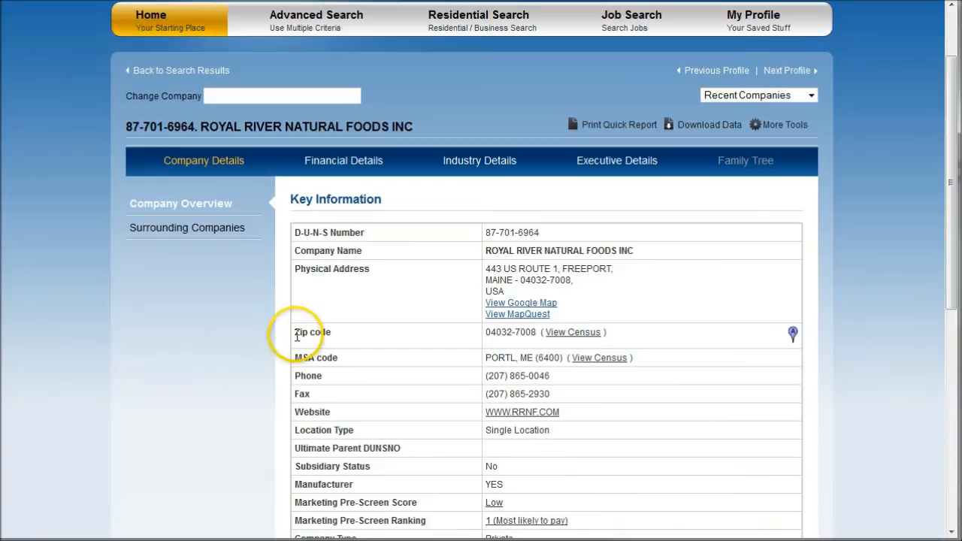
pyautogui.scroll(-3)
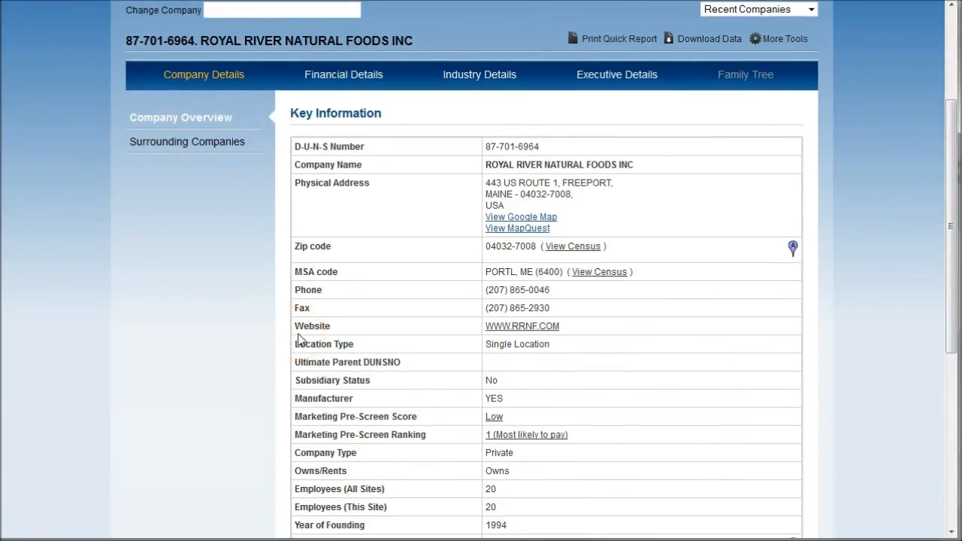
pyautogui.scroll(-3)
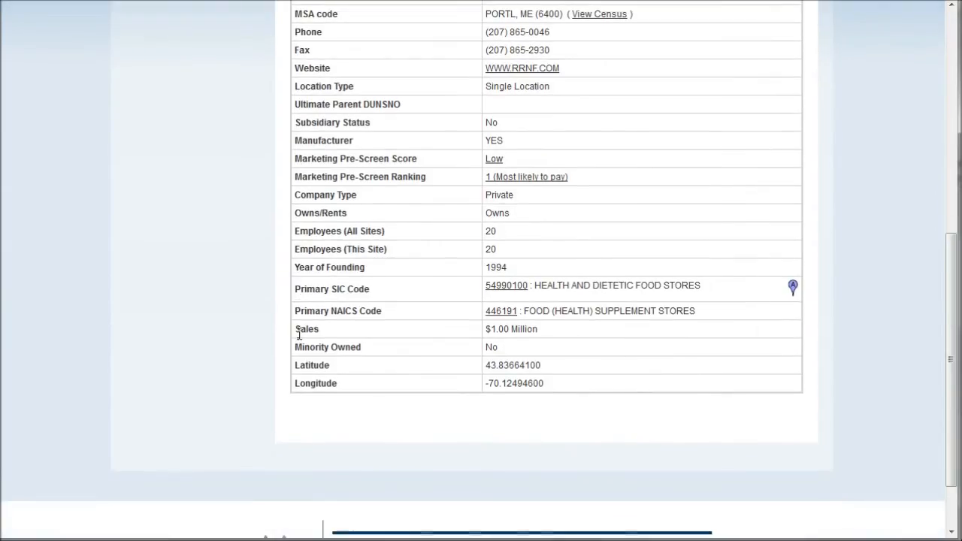
pyautogui.scroll(3)
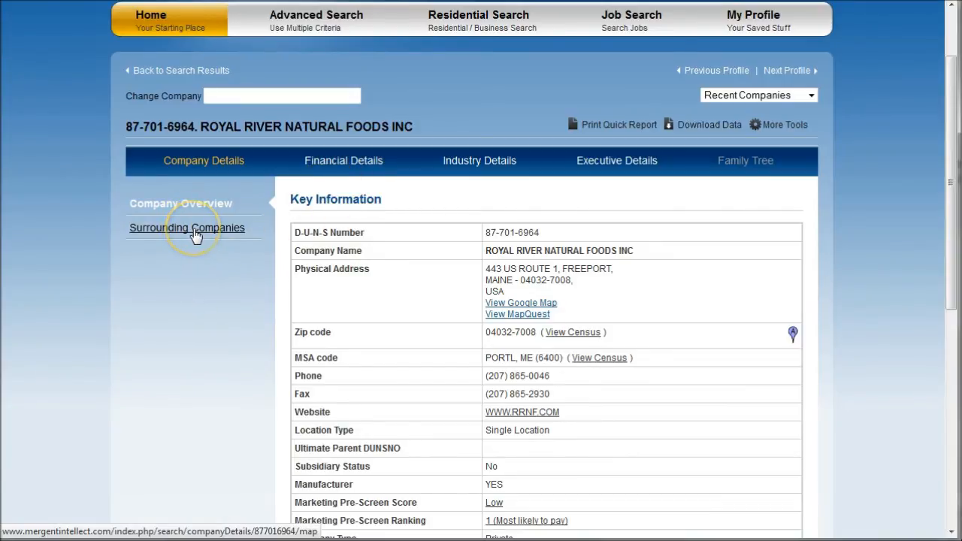
pyautogui.click(186, 229)
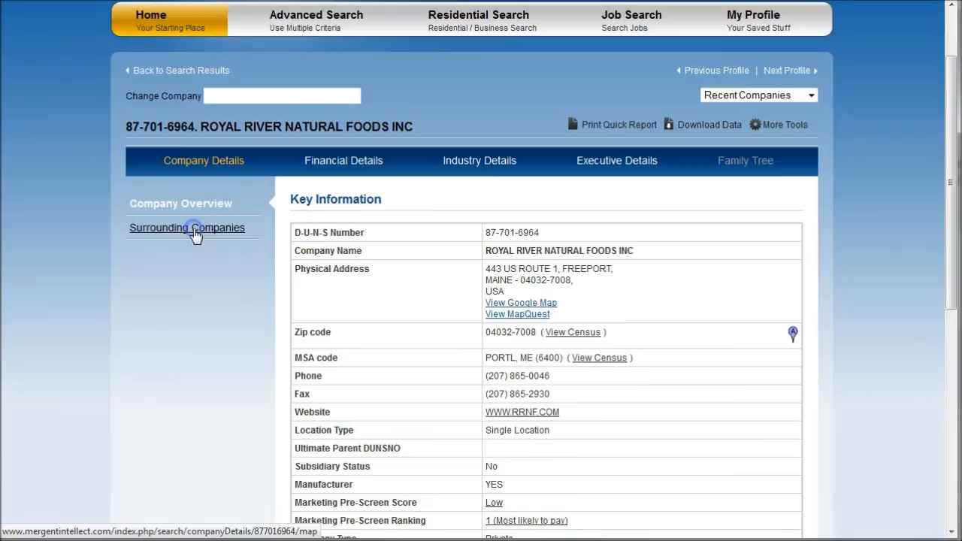
# Show the 1-mile radius Surrounding Companies map and the list of nearby businesses
pyautogui.click(186, 229)
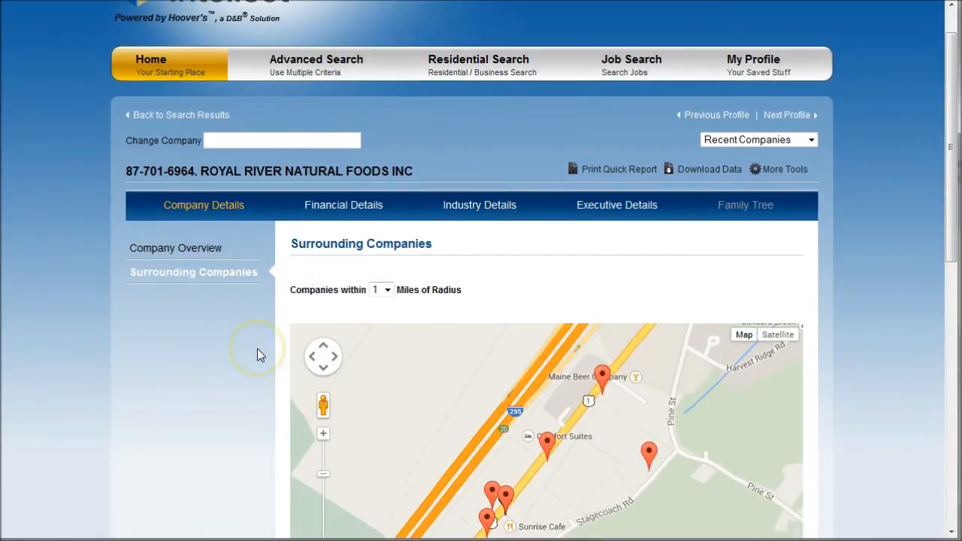
pyautogui.scroll(-3)
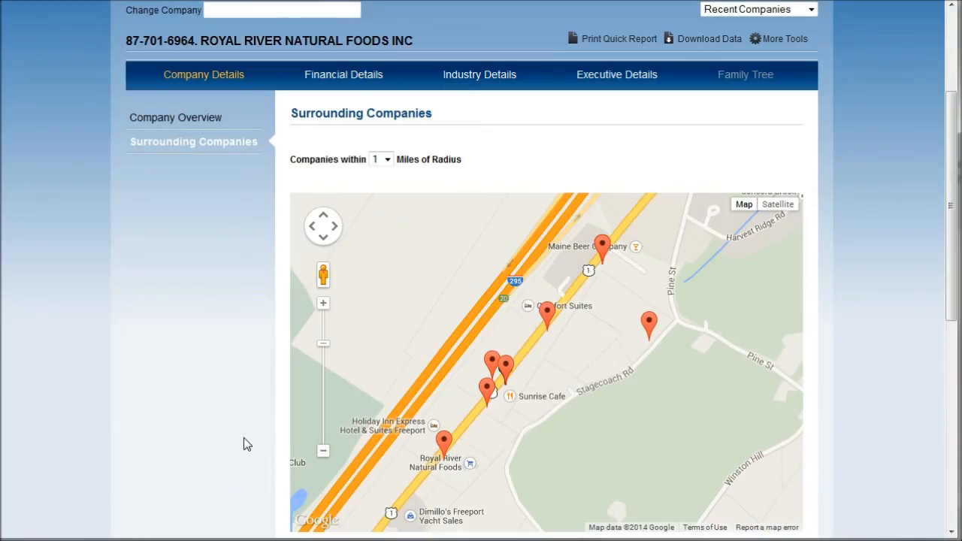
pyautogui.scroll(-3)
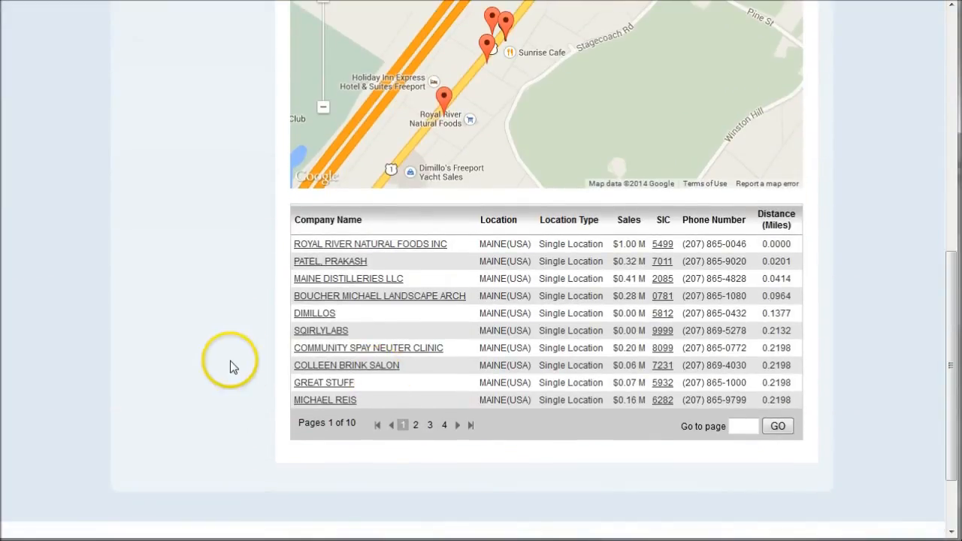